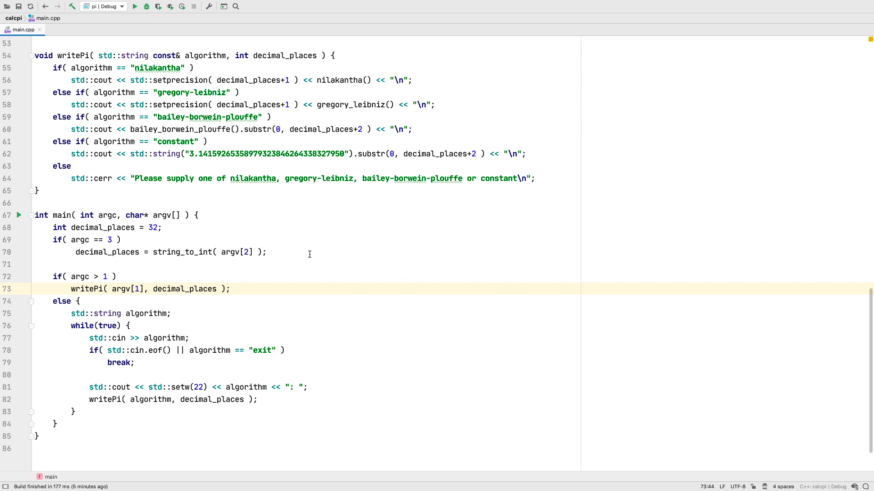
- Open algorithms.txt, which lists the four pi algorithms, next to main.cpp
double_click(126, 289)
type("algo")
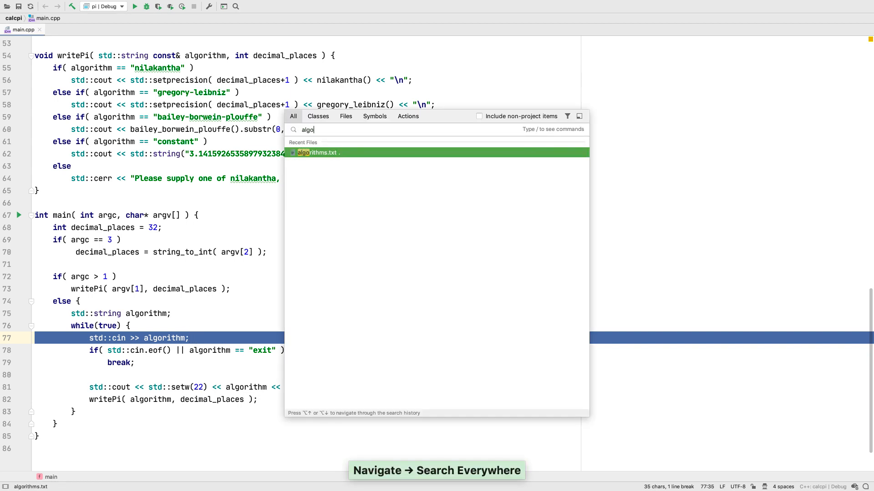
left_click(318, 153)
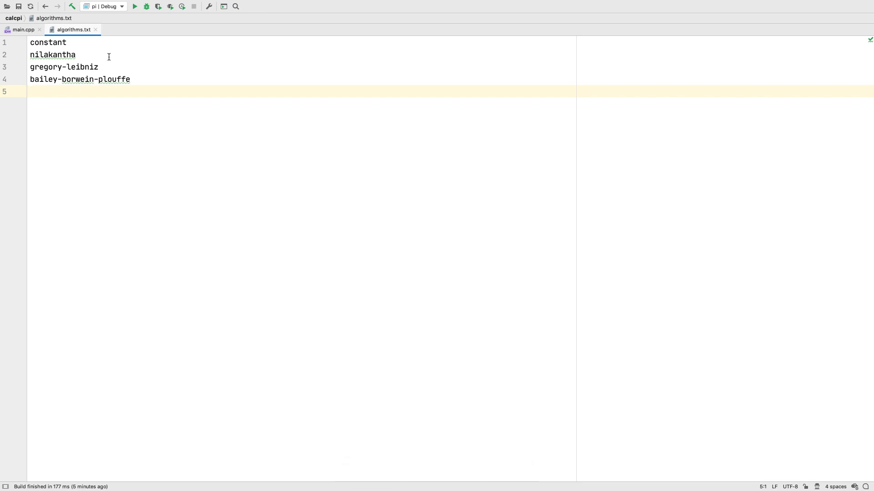
- Make the pi run configuration redirect its input from algorithms.txt, then run it
left_click(120, 6)
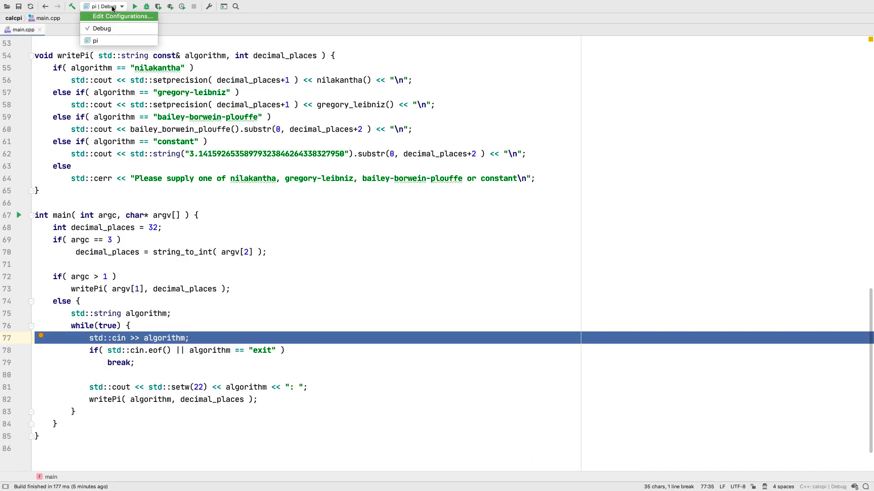
left_click(119, 16)
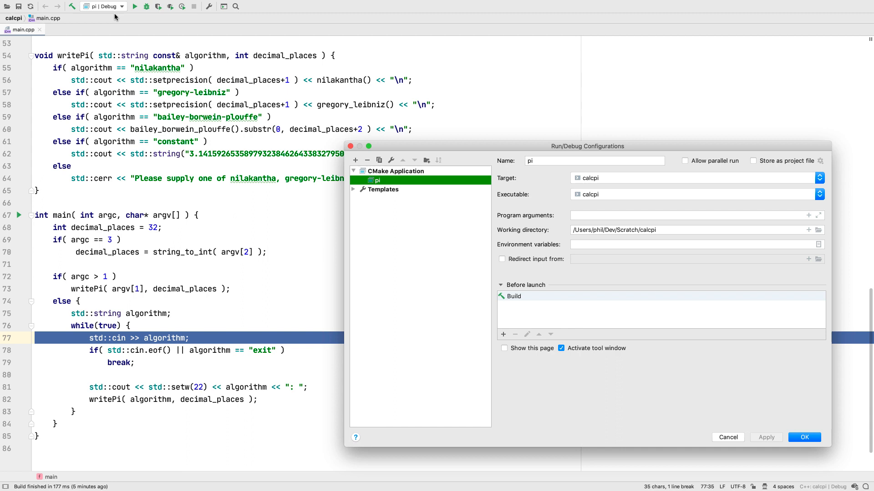
left_click(501, 258)
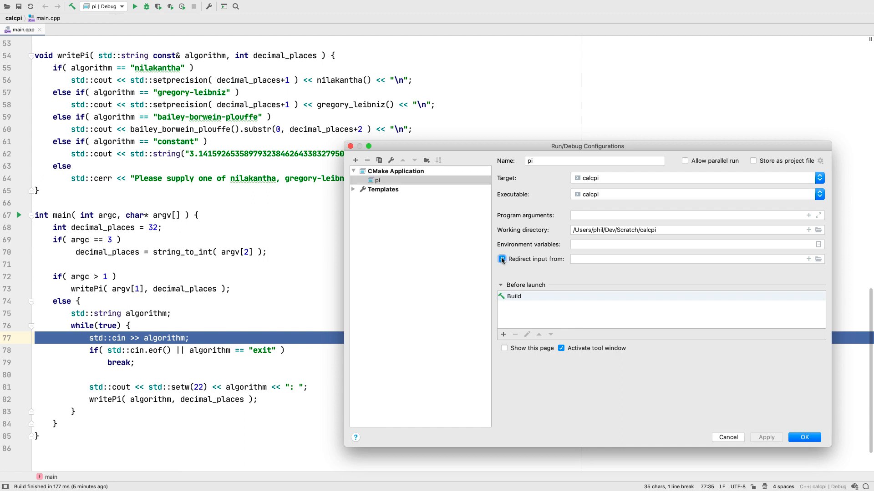
left_click(818, 258)
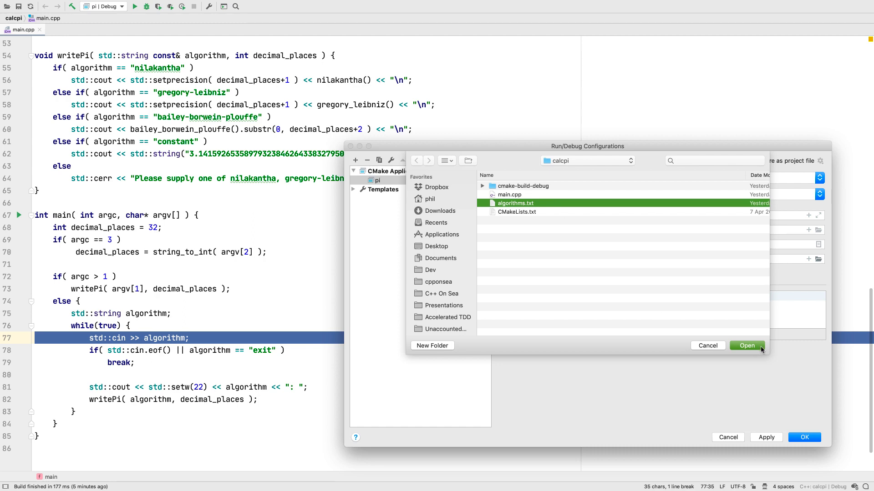
left_click(746, 345)
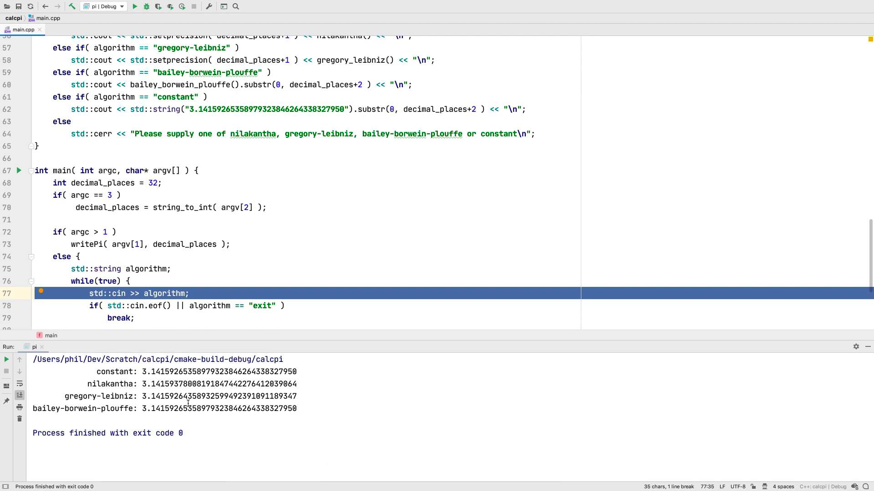
- Debug pi, stepping with F8 until 'constant' is read, then reopen the run configuration
left_click(146, 6)
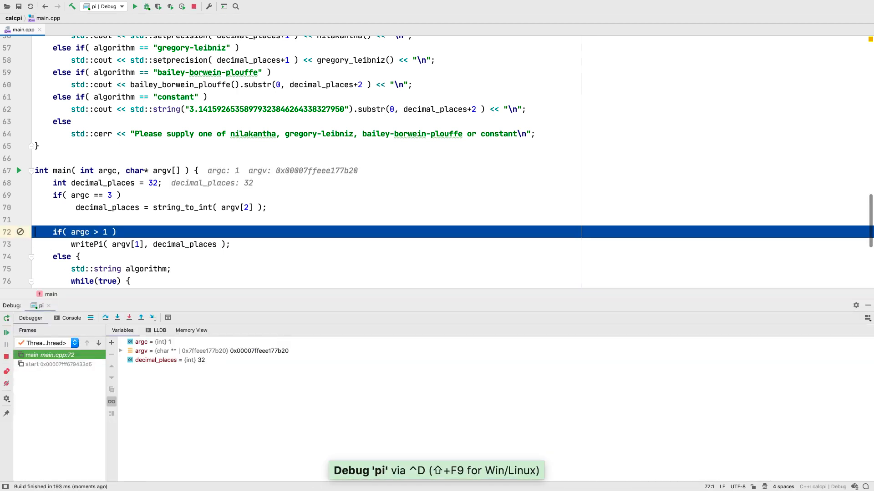
left_click(21, 231)
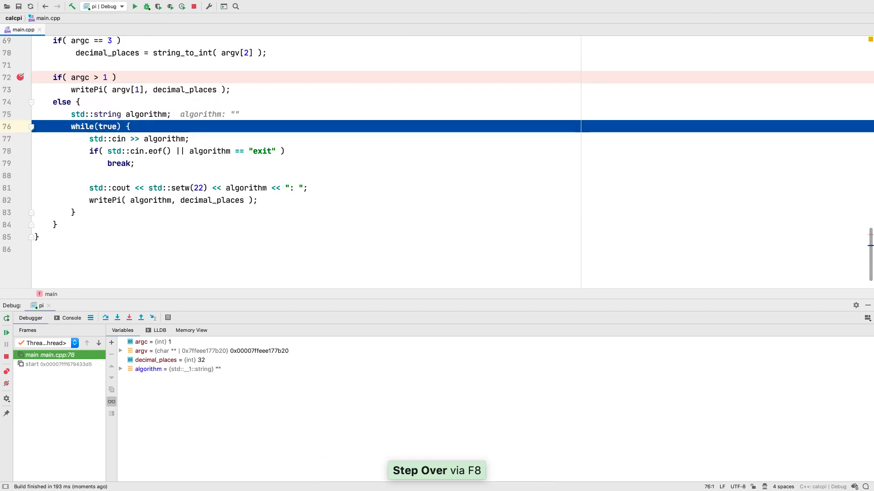
key("F8")
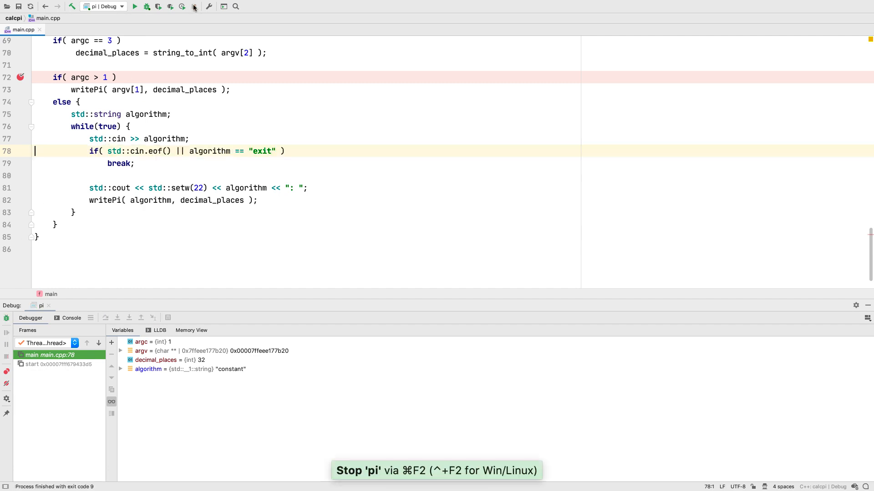
left_click(107, 5)
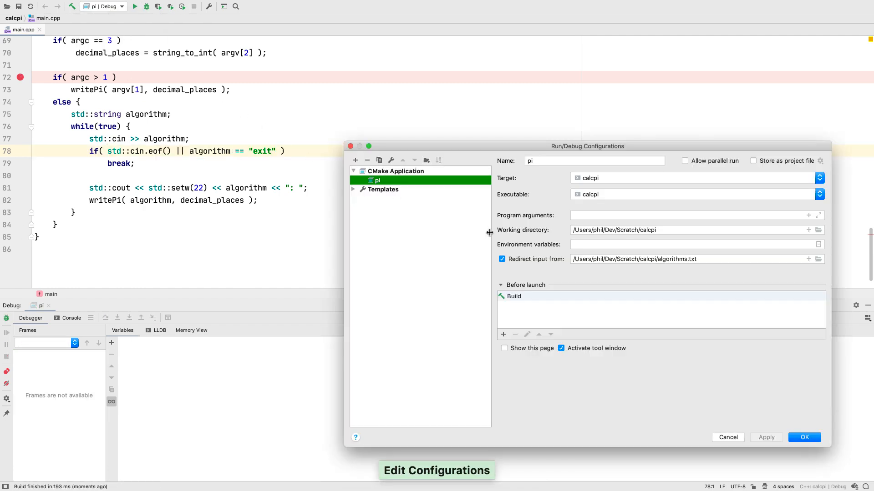
- Turn off input redirection and browse macros for the program arguments
left_click(501, 259)
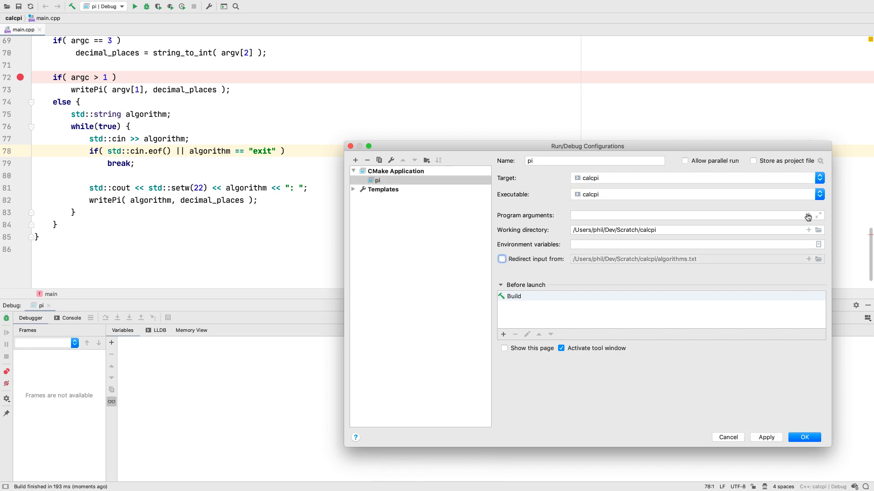
mouse_move(809, 263)
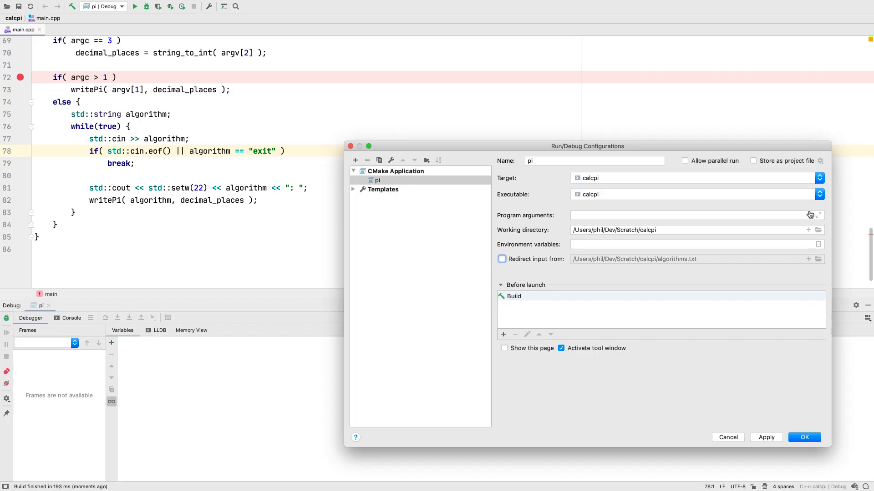
left_click(809, 215)
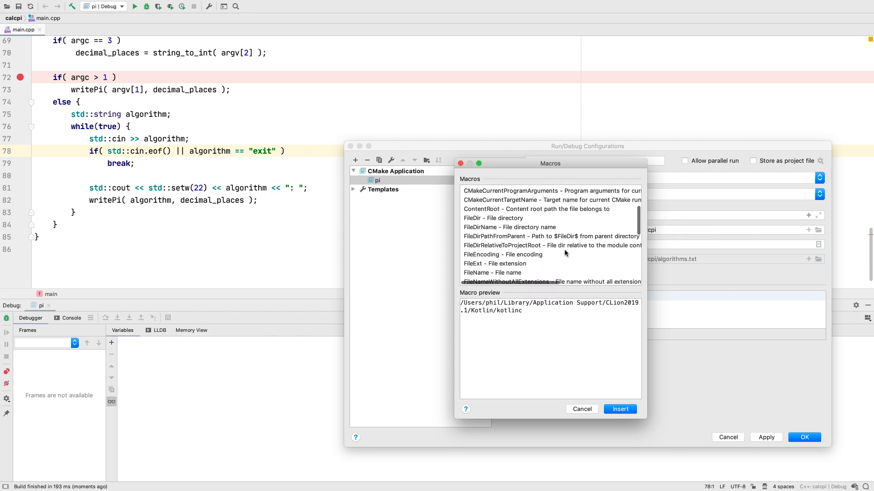
left_click(516, 256)
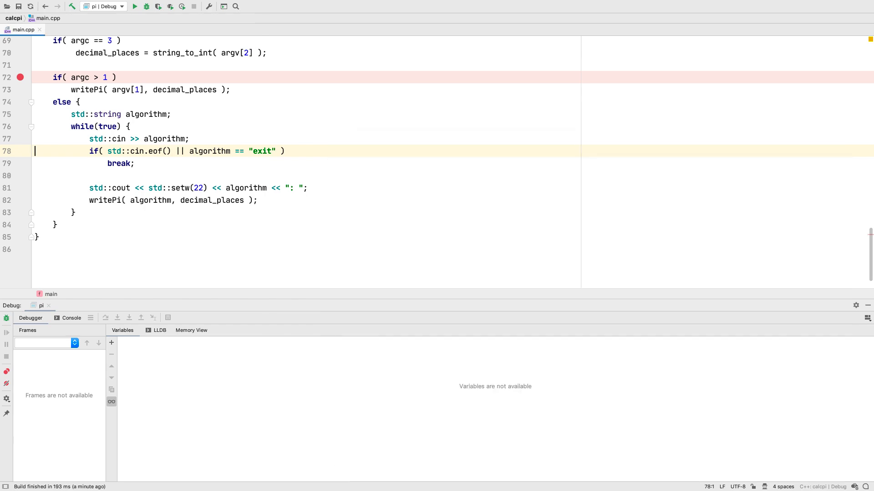
- Run pi with the prompted argument nilakantha, then add $CMakeCurrentProductFile$ before $Prompt$
left_click(134, 6)
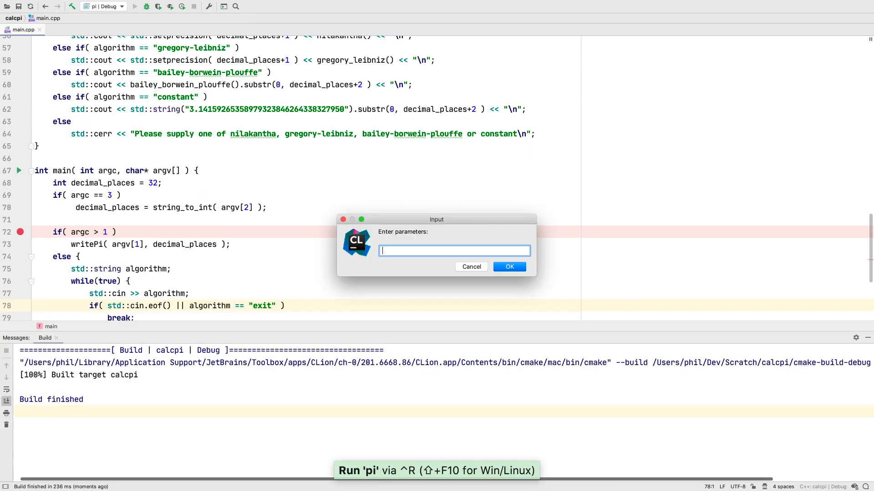
left_click(509, 267)
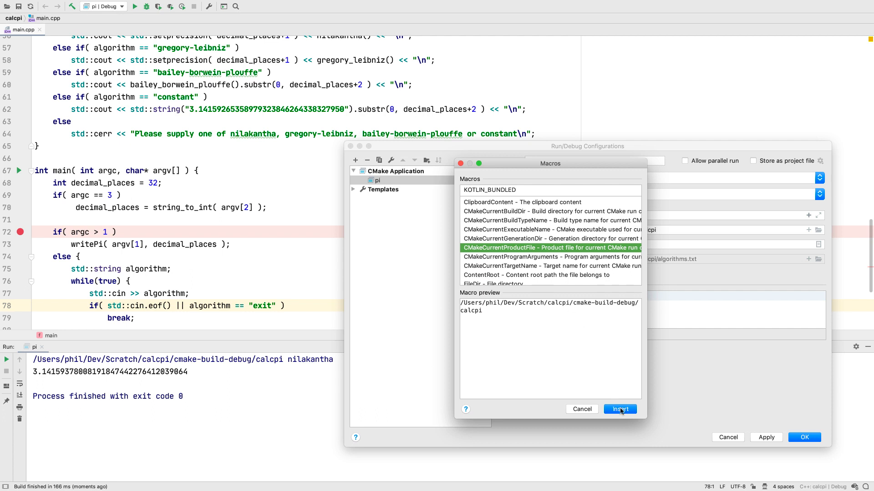
left_click(620, 409)
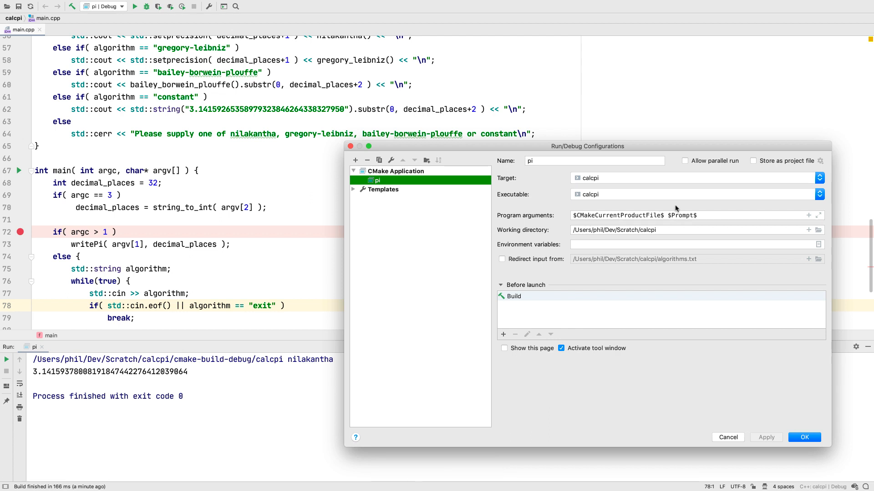
- Set the executable to cmake-build-debug/hemerodrome and run with bailey-borwein-plouffe
left_click(819, 193)
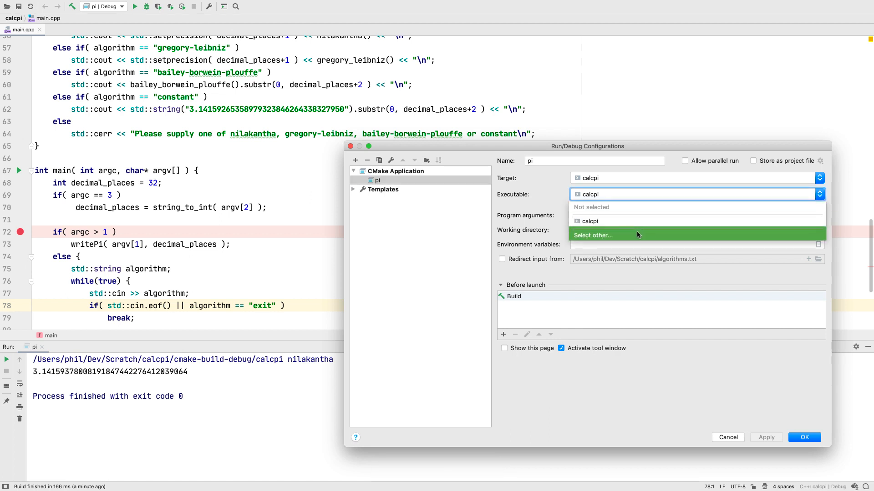
left_click(593, 235)
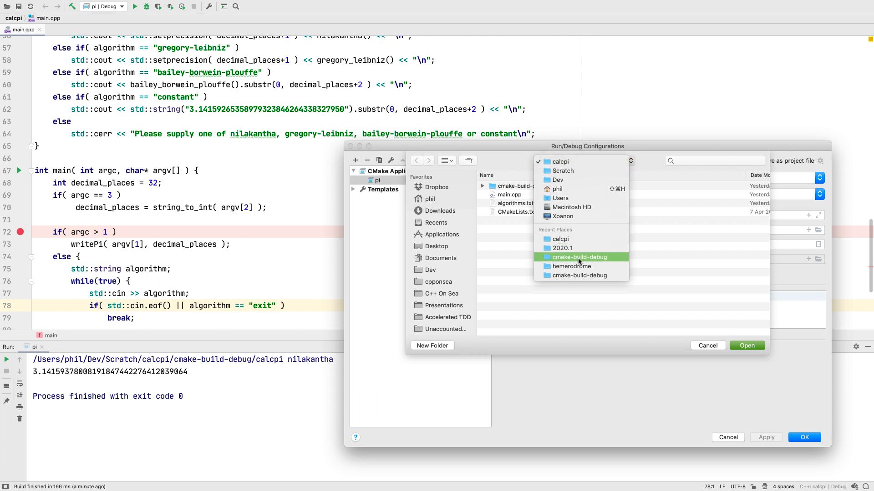
left_click(580, 256)
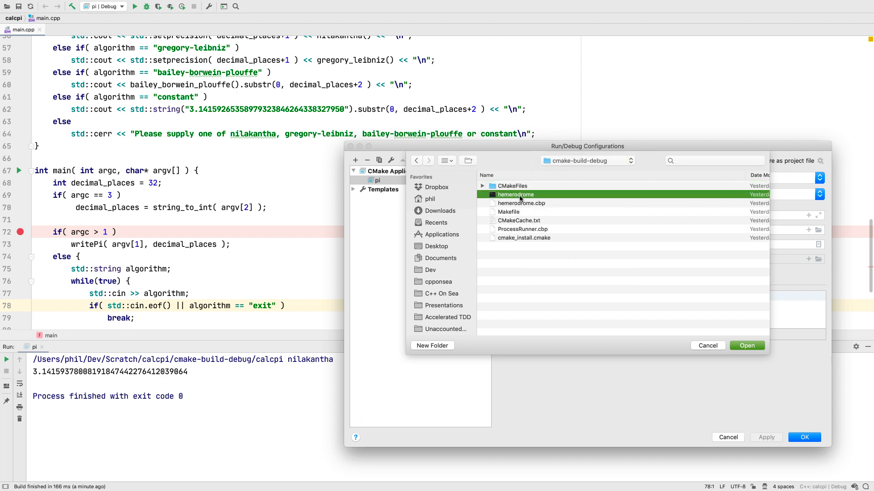
left_click(747, 345)
type("bailey-borwein-pl")
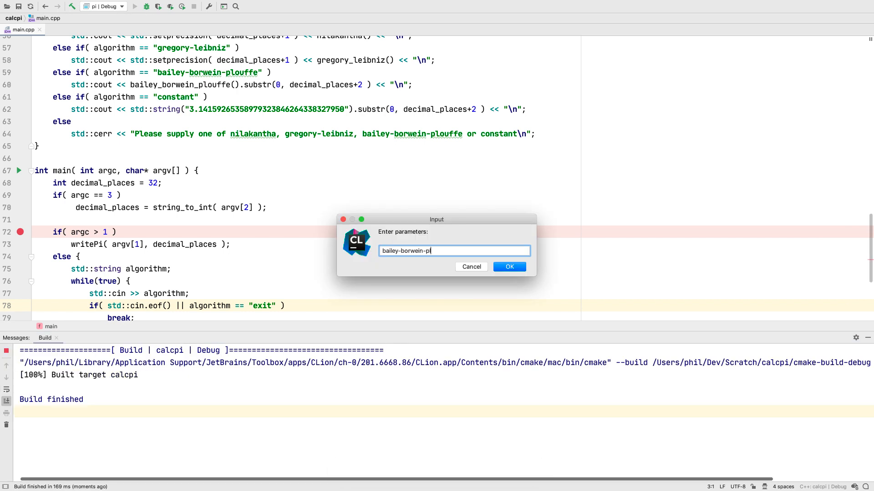
left_click(509, 266)
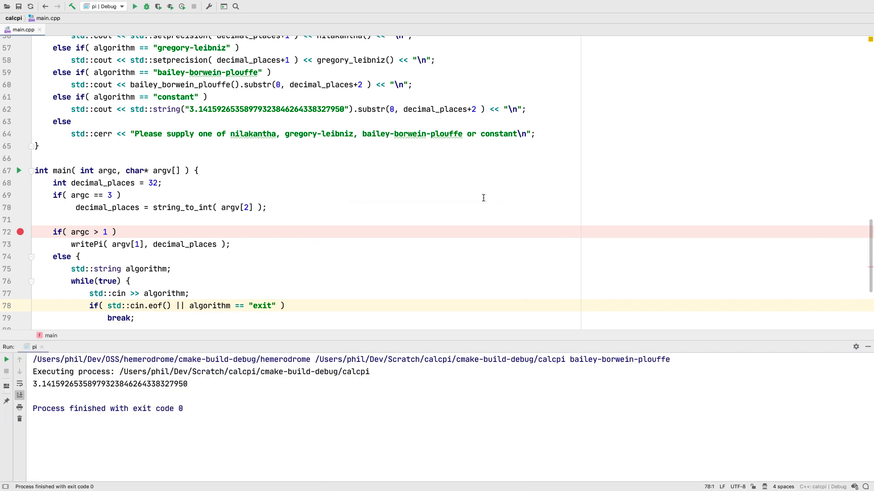
- Step into writePi with algorithm 'constant', then stop the debugger
double_click(283, 360)
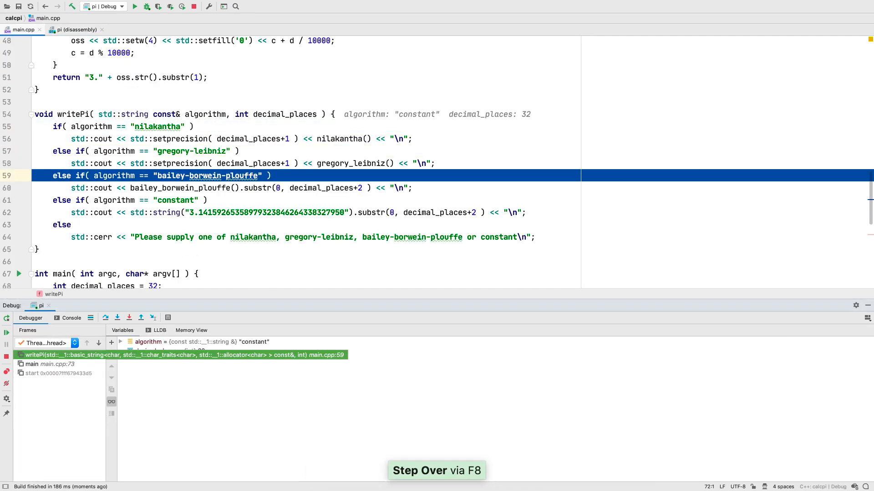
left_click(194, 6)
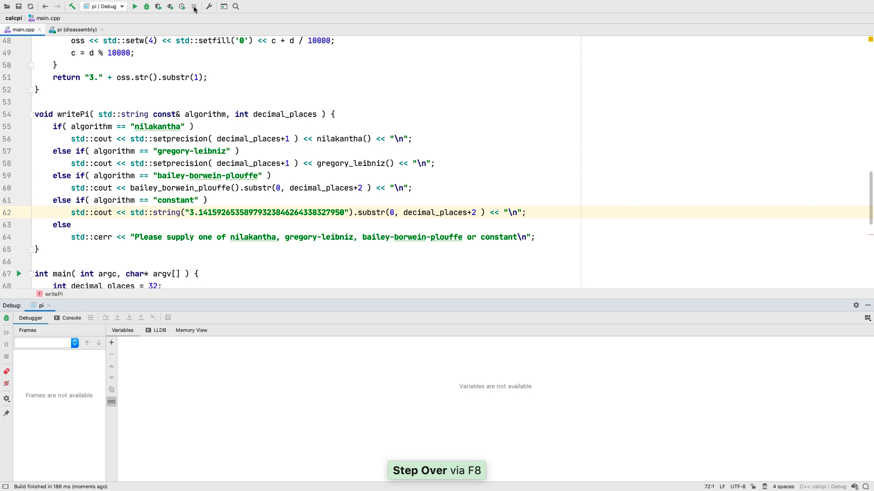
- Add a Remote GDB Server configuration and test its SSH credentials for 192.168.149.201
left_click(103, 6)
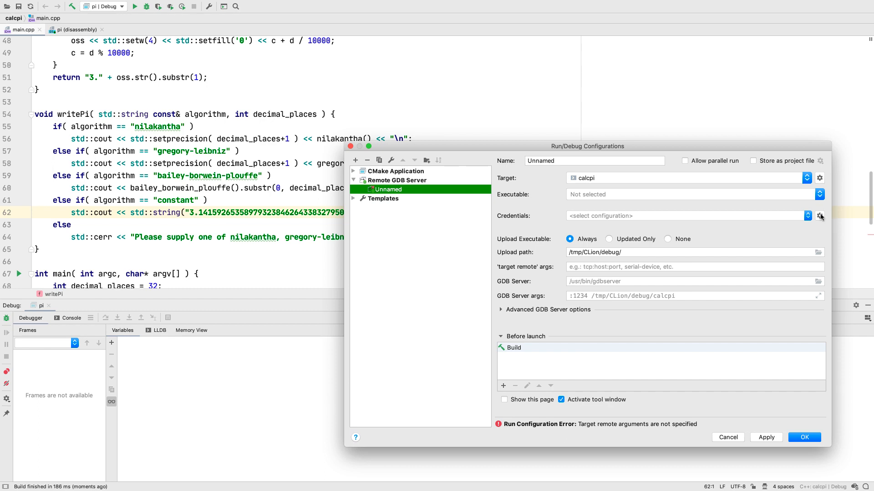
left_click(820, 216)
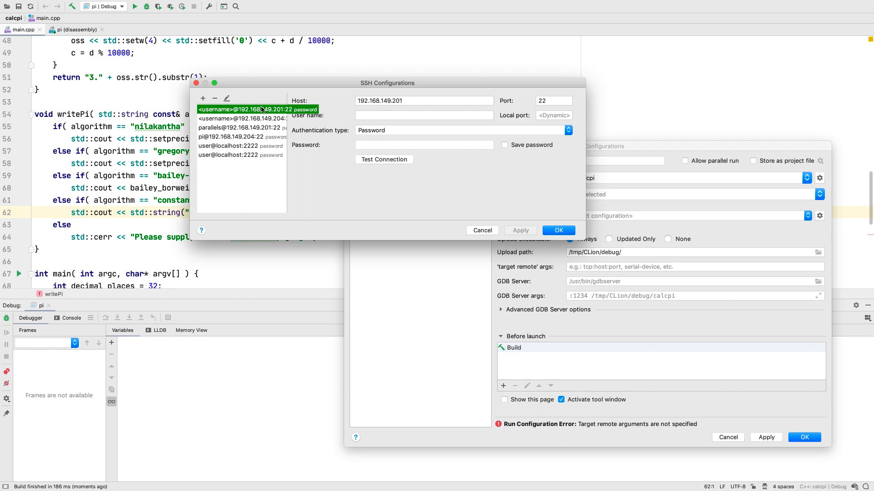
left_click(251, 128)
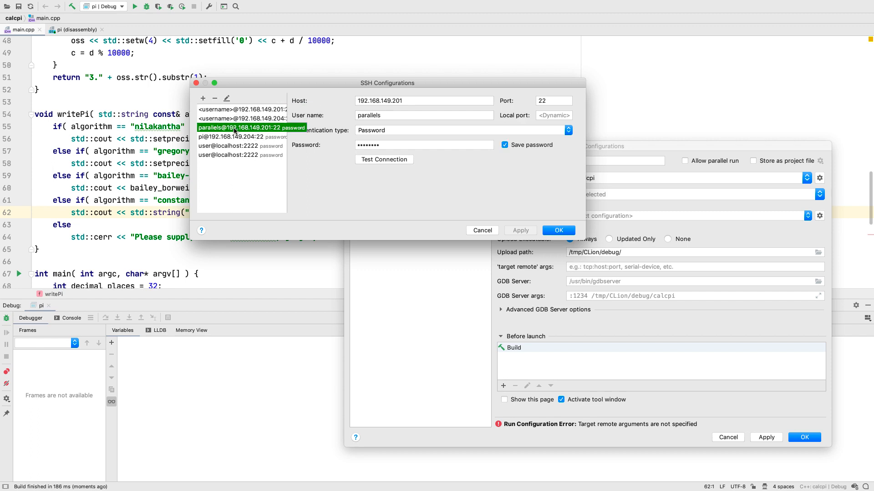
left_click(383, 160)
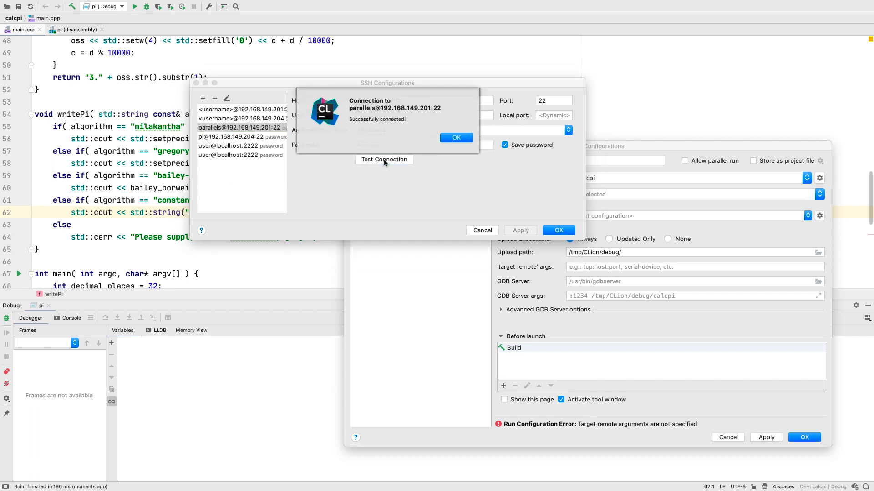
- Close the connection-success message and show the SSH Configurations page in Preferences
left_click(455, 137)
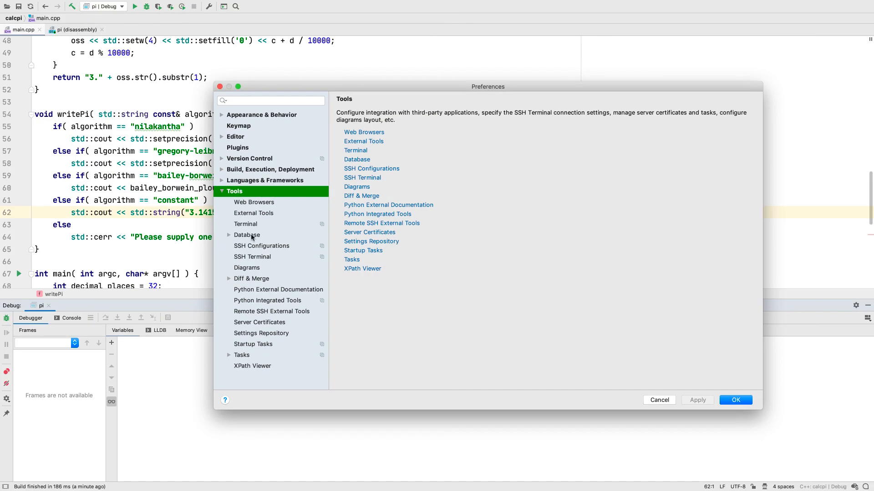
left_click(261, 245)
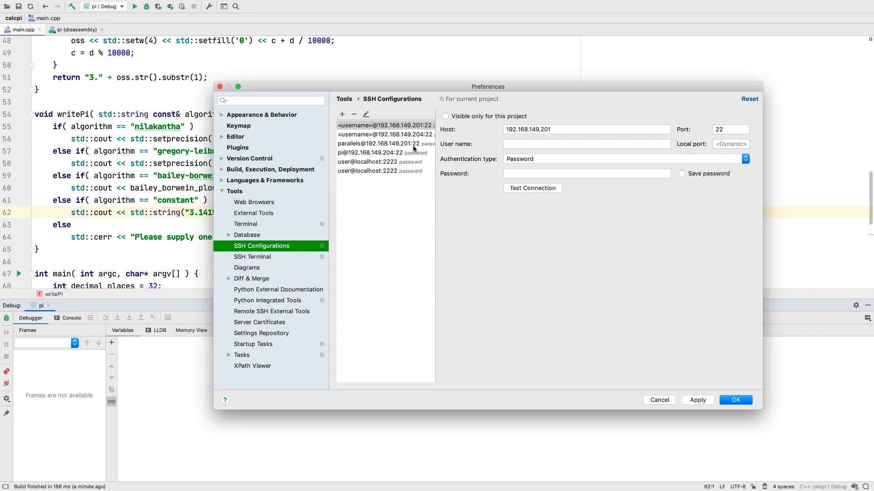